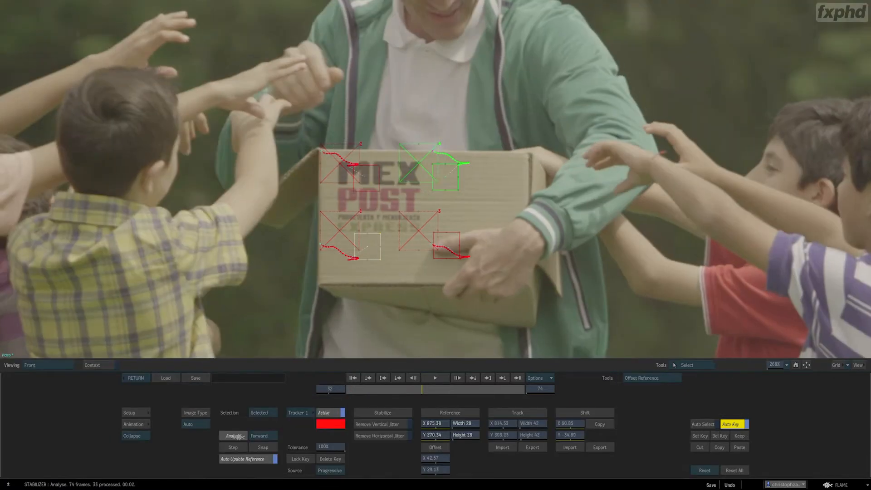
# Analyse the four box-corner trackers across the clip for stabilization
pyautogui.click(233, 435)
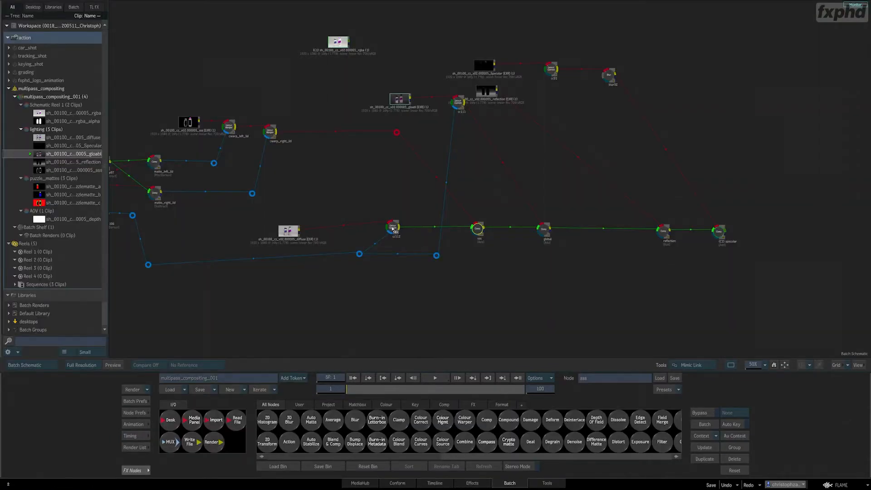
# Select the second shot in the timeline strip and load the grading_001 batch with MasterGrade
pyautogui.moveTo(394, 227); pyautogui.dragTo(458, 103)
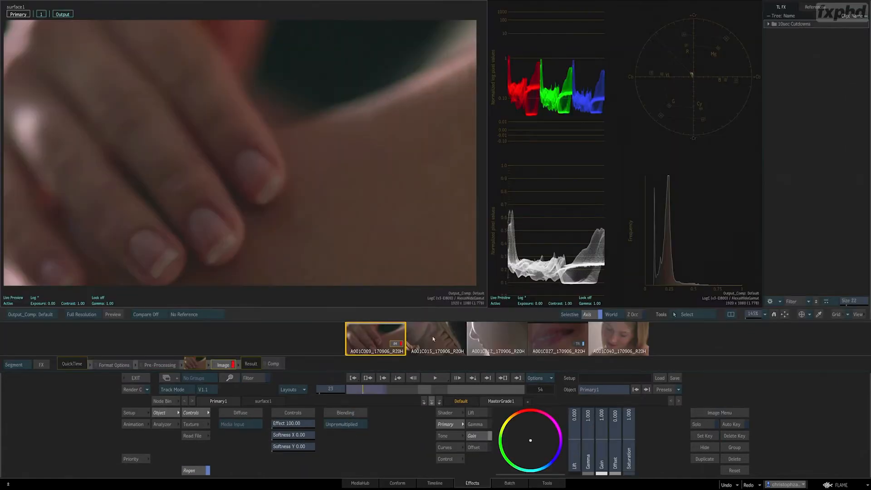
pyautogui.click(435, 339)
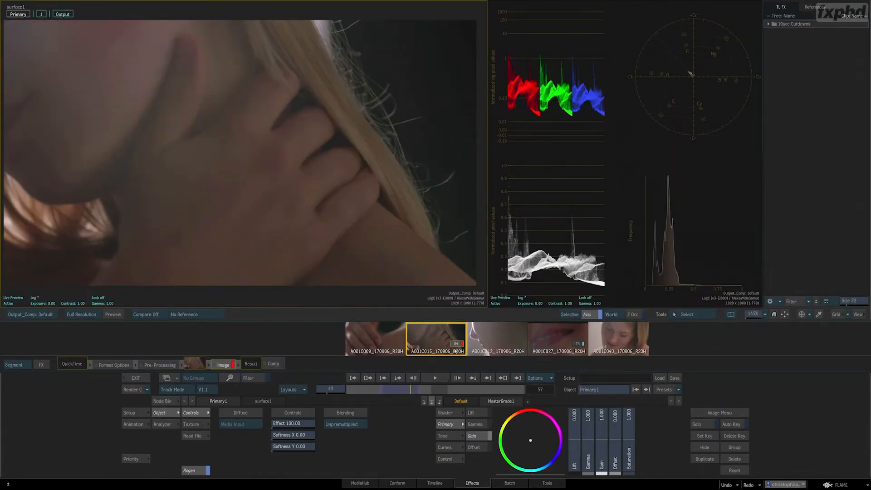
pyautogui.click(508, 483)
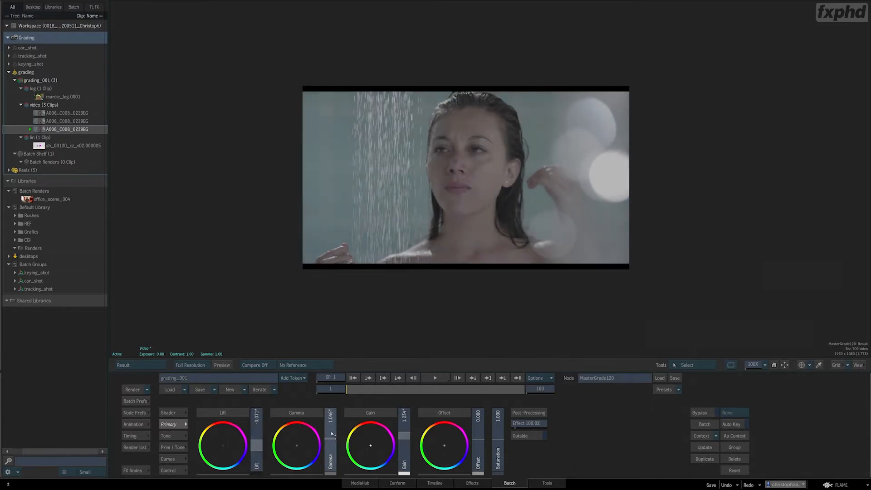
# Colour-sample the image, dragging the sample point across the actor's hair
pyautogui.click(166, 435)
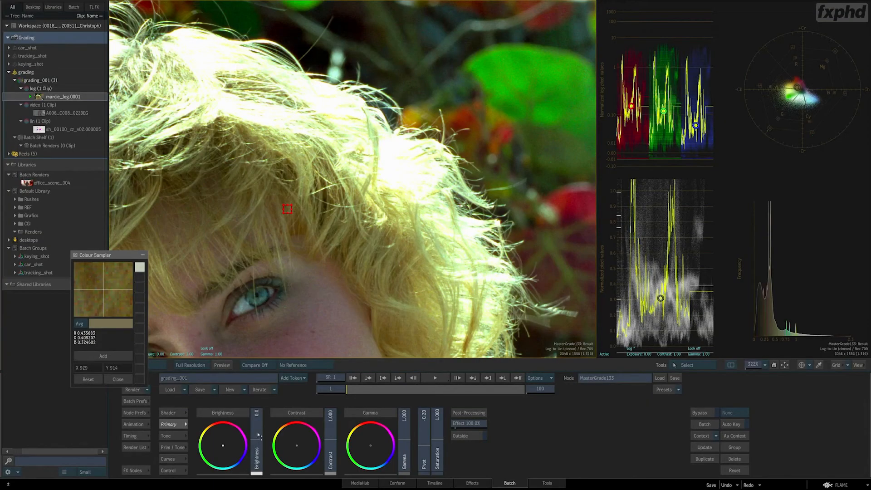
pyautogui.moveTo(257, 450); pyautogui.dragTo(257, 433)
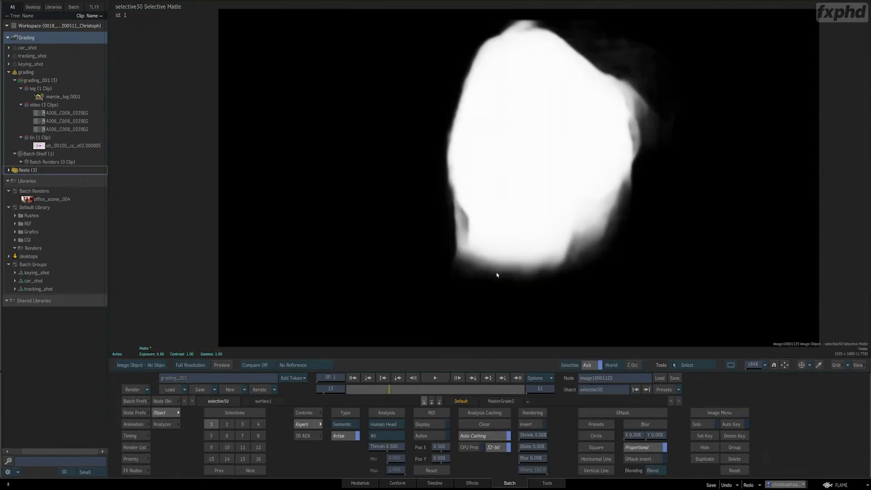
pyautogui.moveTo(600, 59)
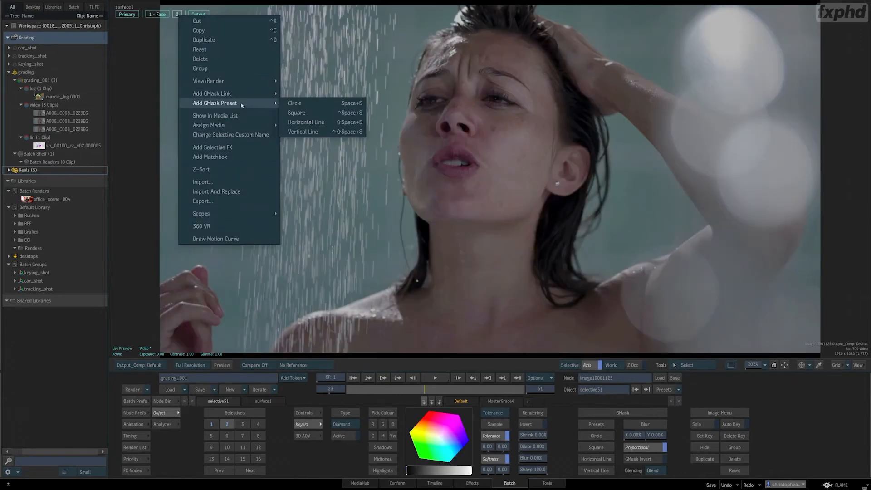
pyautogui.moveTo(211, 93)
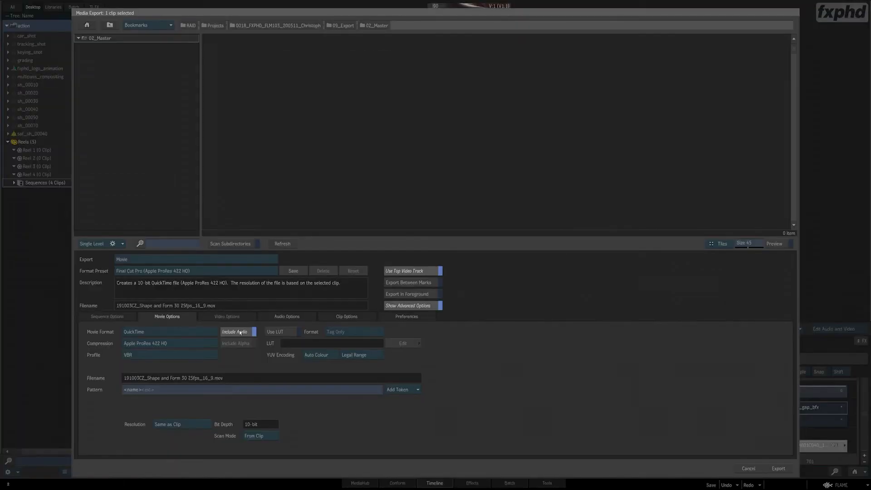
# Reposition the Colour Correct node, then add a GMask point near the woman's cheek
pyautogui.click(292, 272)
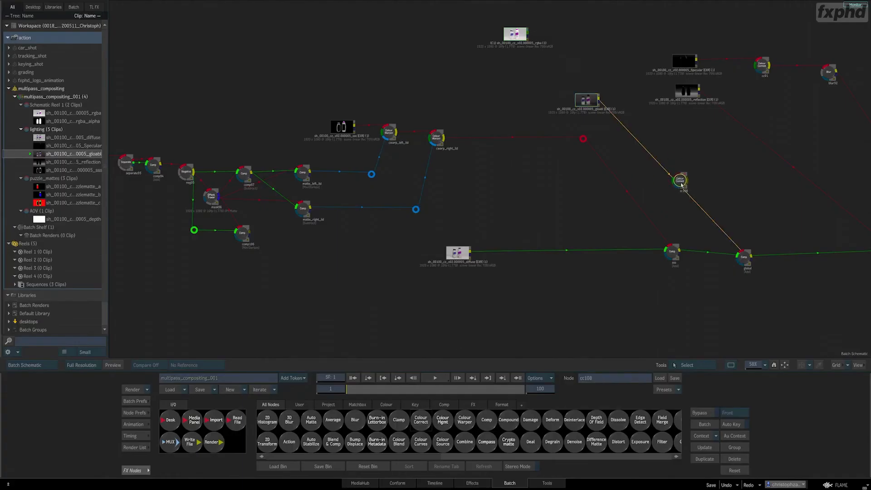
pyautogui.moveTo(680, 180); pyautogui.dragTo(644, 201)
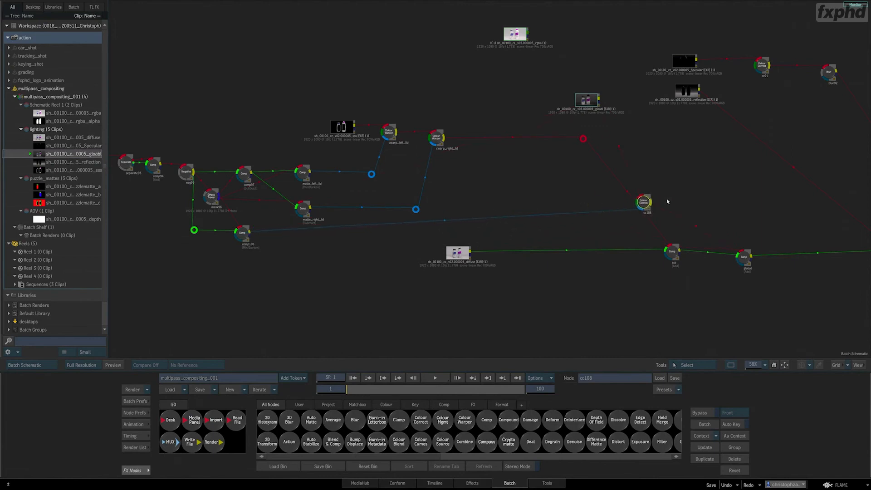
pyautogui.click(472, 482)
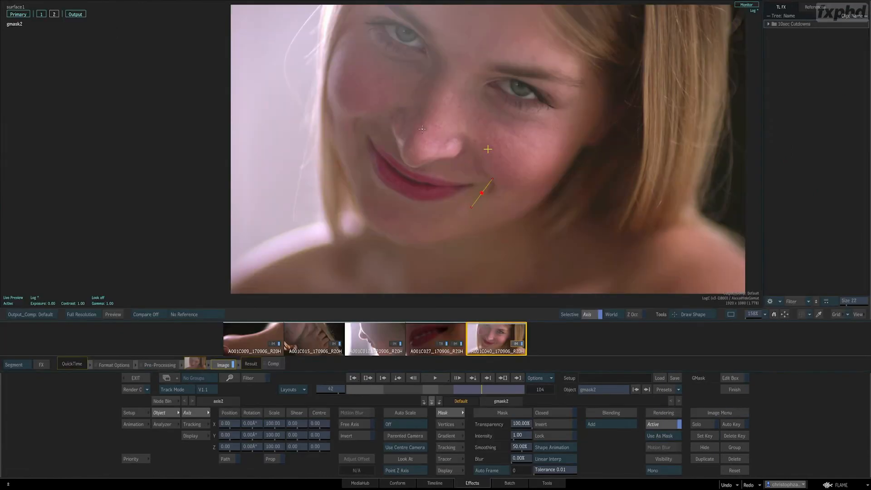